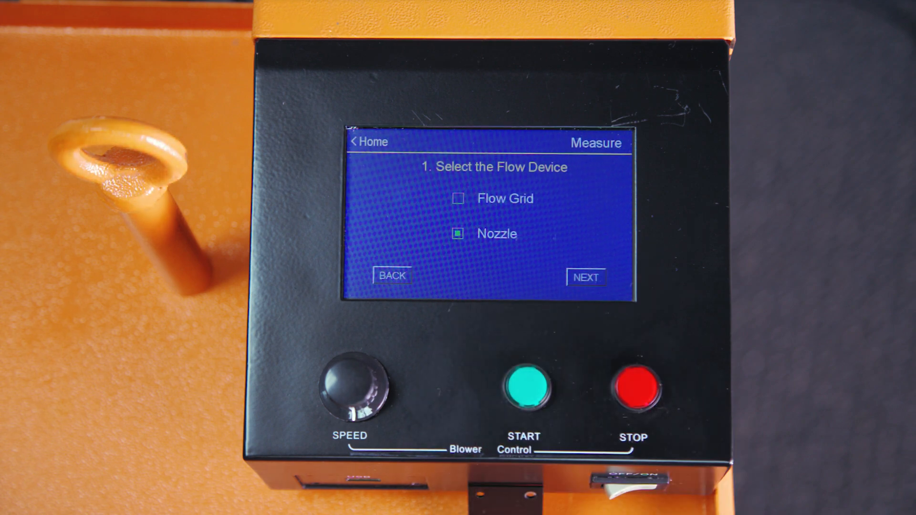
Advance past the flow device selection to the live Grid airflow measurement screen.
{"action": "left_click", "coordinate": [458, 198]}
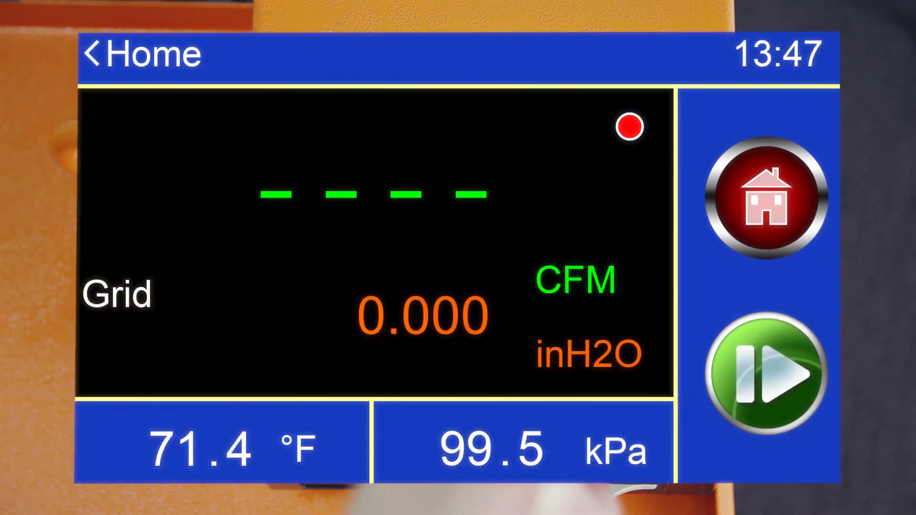
Leave the measurement screen via Home toward the Settings list.
{"action": "left_click", "coordinate": [772, 374]}
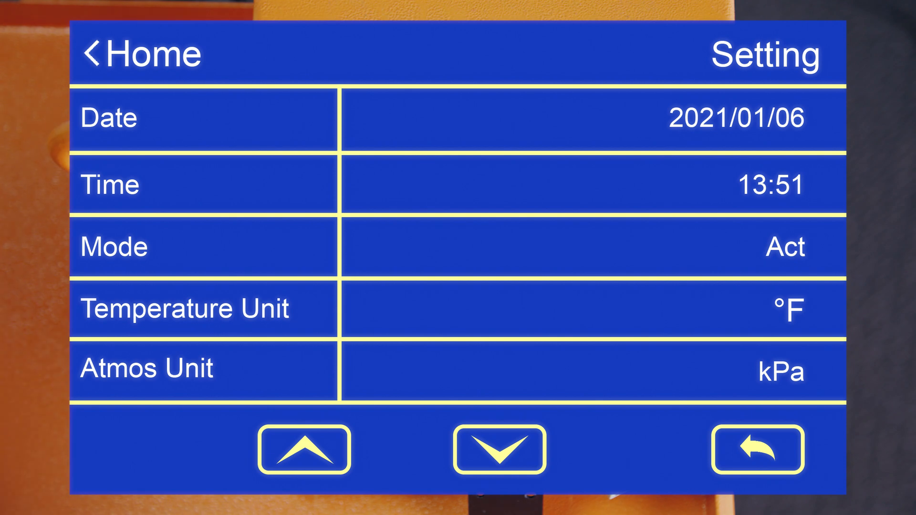
Page through both settings pages and review the temperature unit editor, then close it.
{"action": "left_click", "coordinate": [498, 450]}
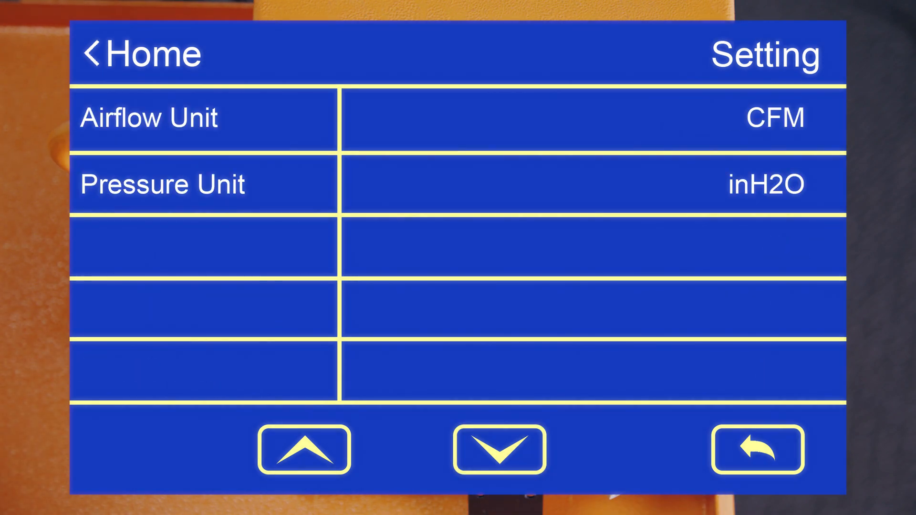
{"action": "left_click", "coordinate": [303, 450]}
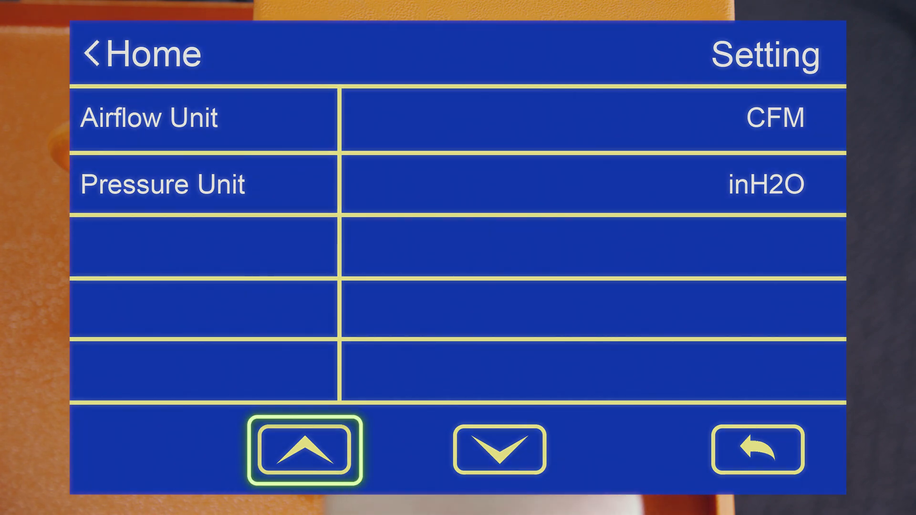
{"action": "left_click", "coordinate": [304, 448]}
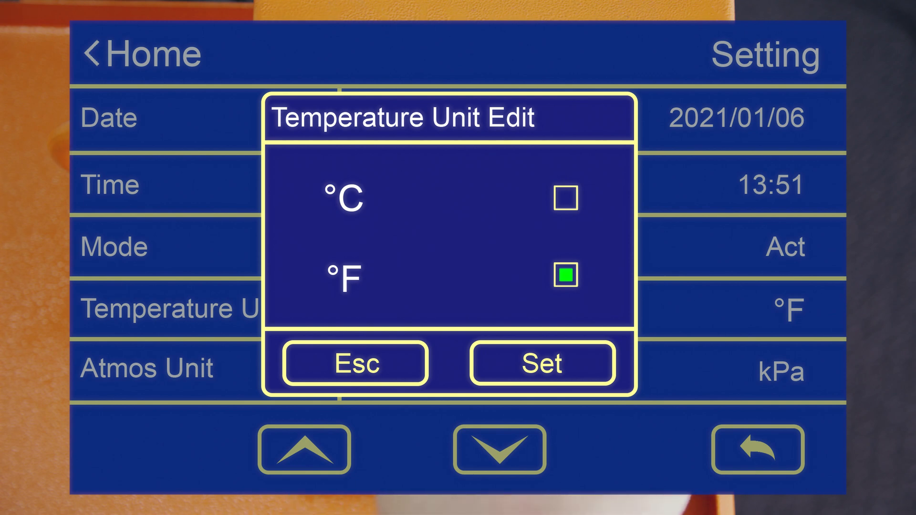
{"action": "left_click", "coordinate": [542, 364]}
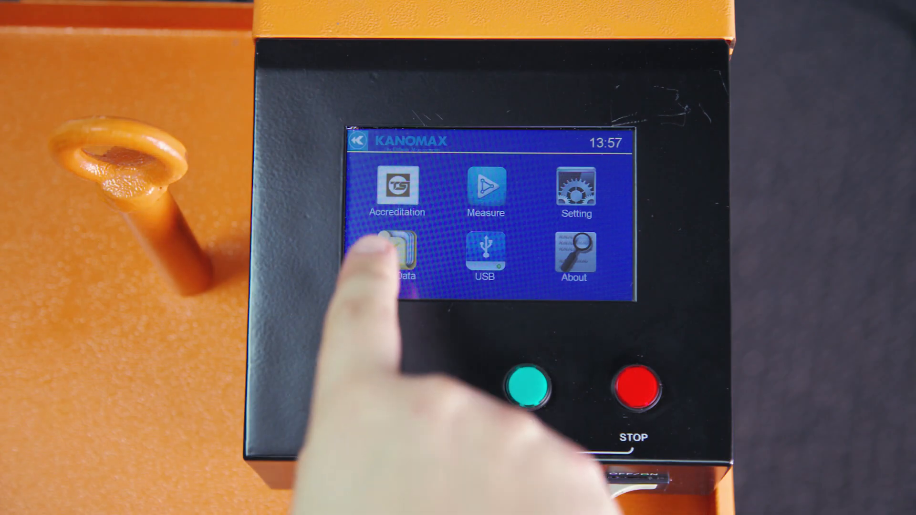
Browse My Data records by number and bring up the delete prompt for record 0007.
{"action": "left_click", "coordinate": [399, 245]}
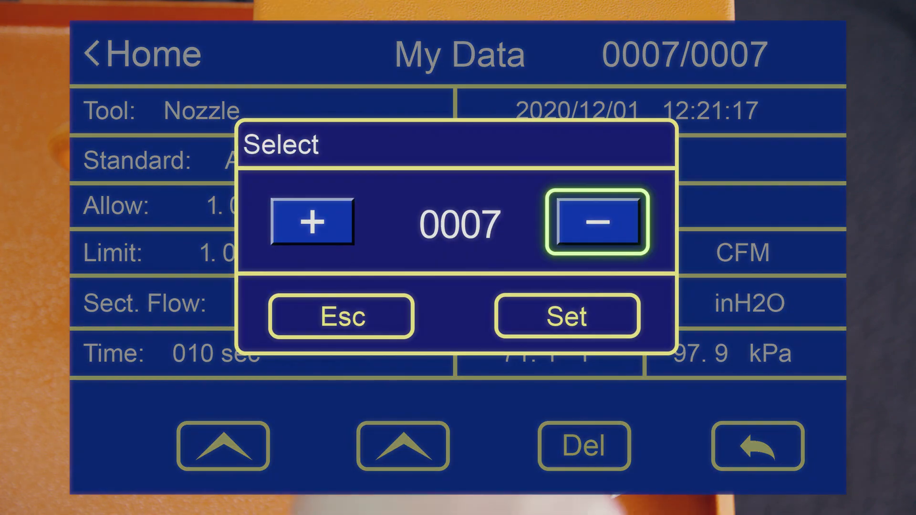
{"action": "left_click", "coordinate": [596, 221]}
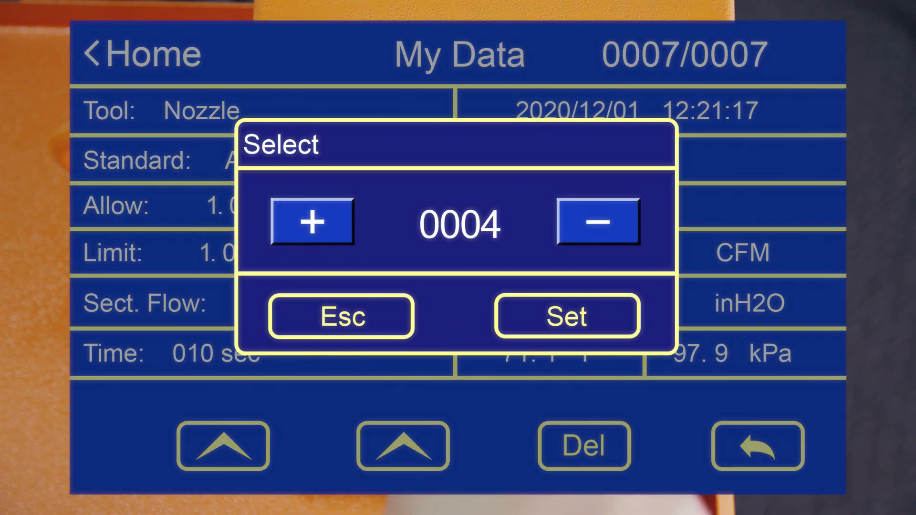
{"action": "left_click", "coordinate": [565, 317]}
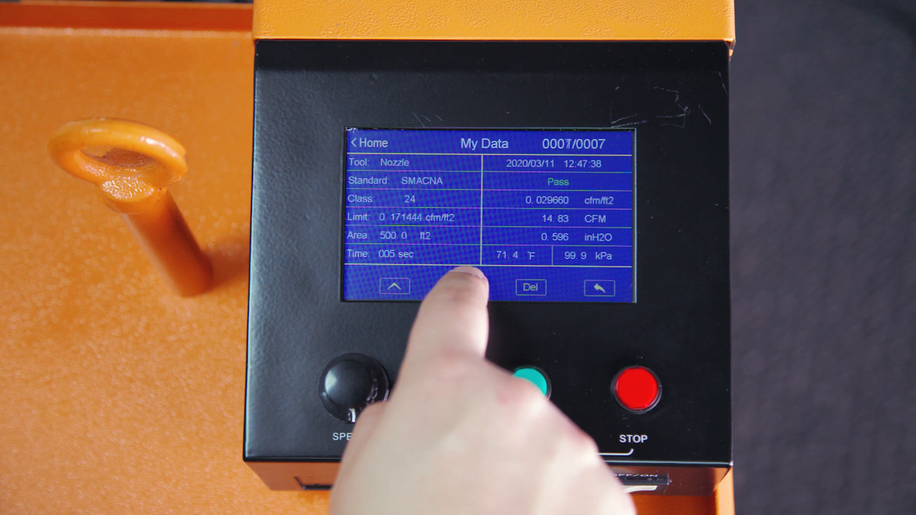
{"action": "left_click", "coordinate": [531, 287]}
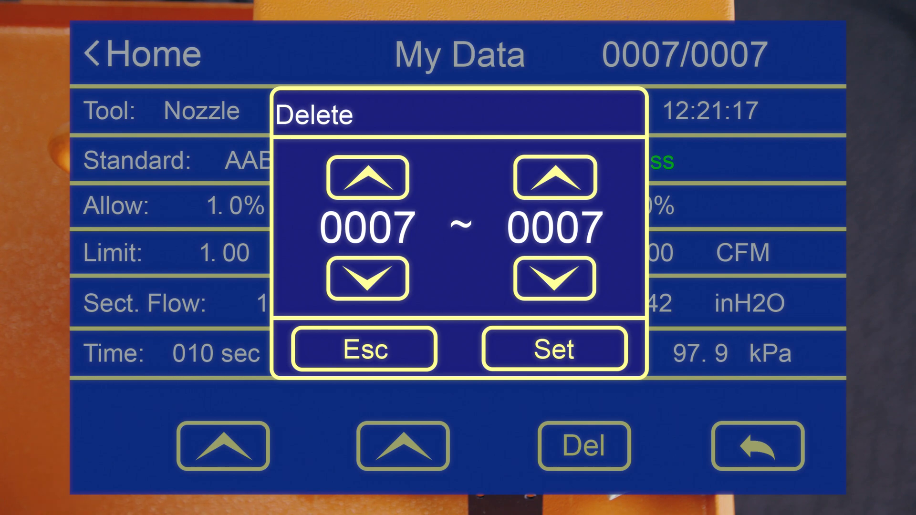
Close the delete prompt and show the About page with model, serial and software version.
{"action": "left_click", "coordinate": [362, 350]}
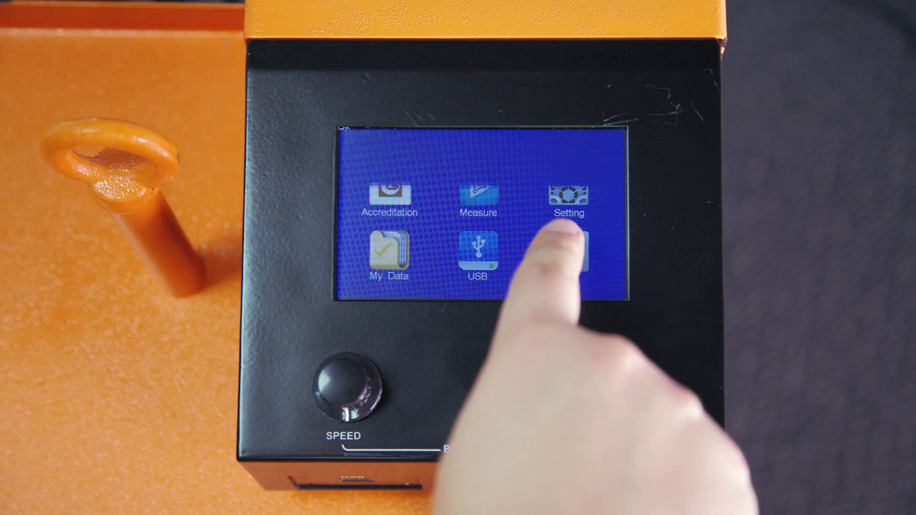
{"action": "left_click", "coordinate": [570, 248]}
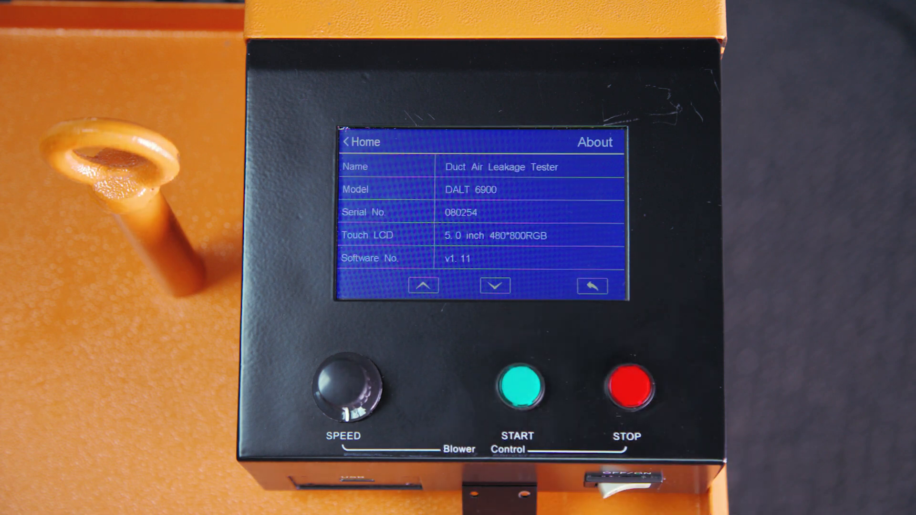